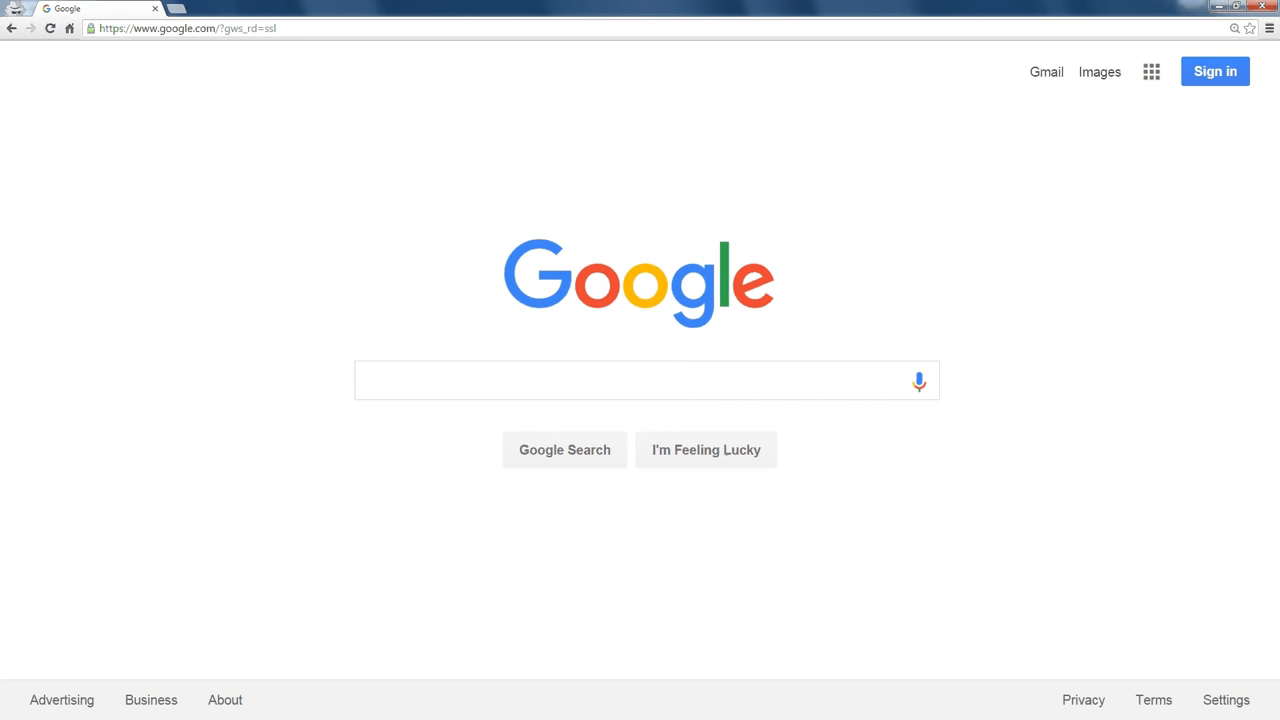
Search Google for 'define incognito' to get its dictionary definition card.
text(define incognito)
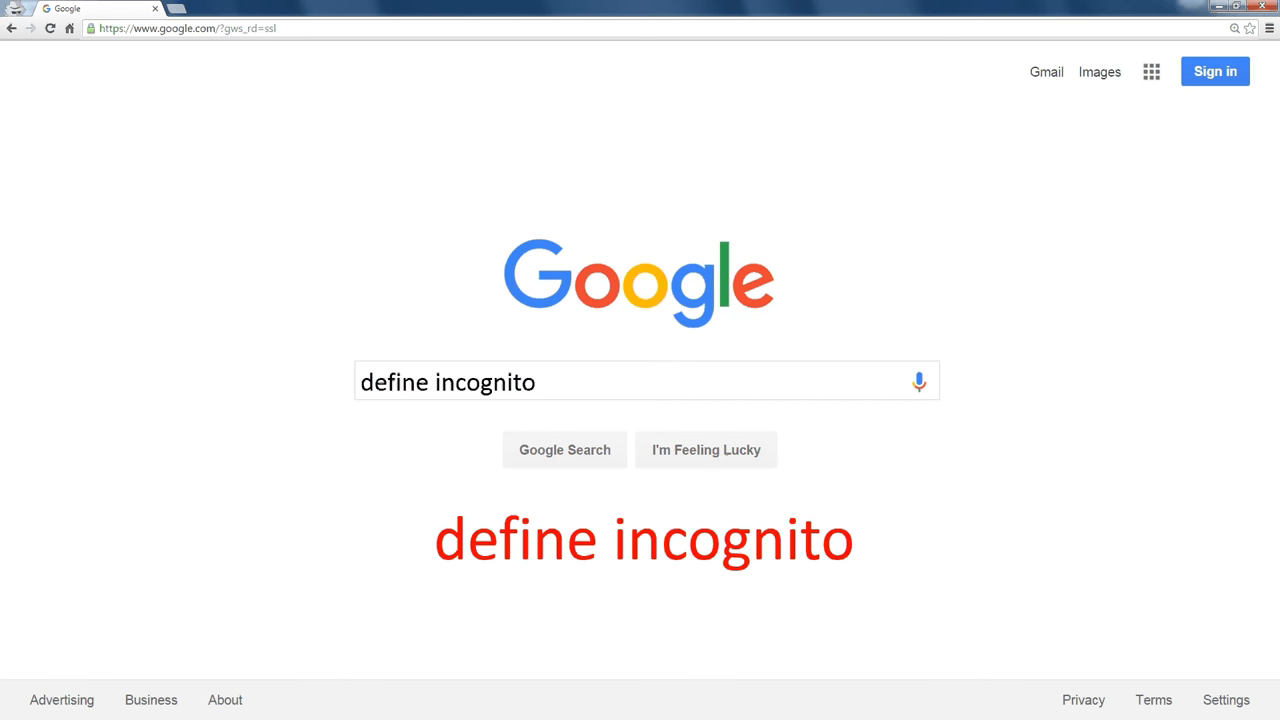
click(564, 449)
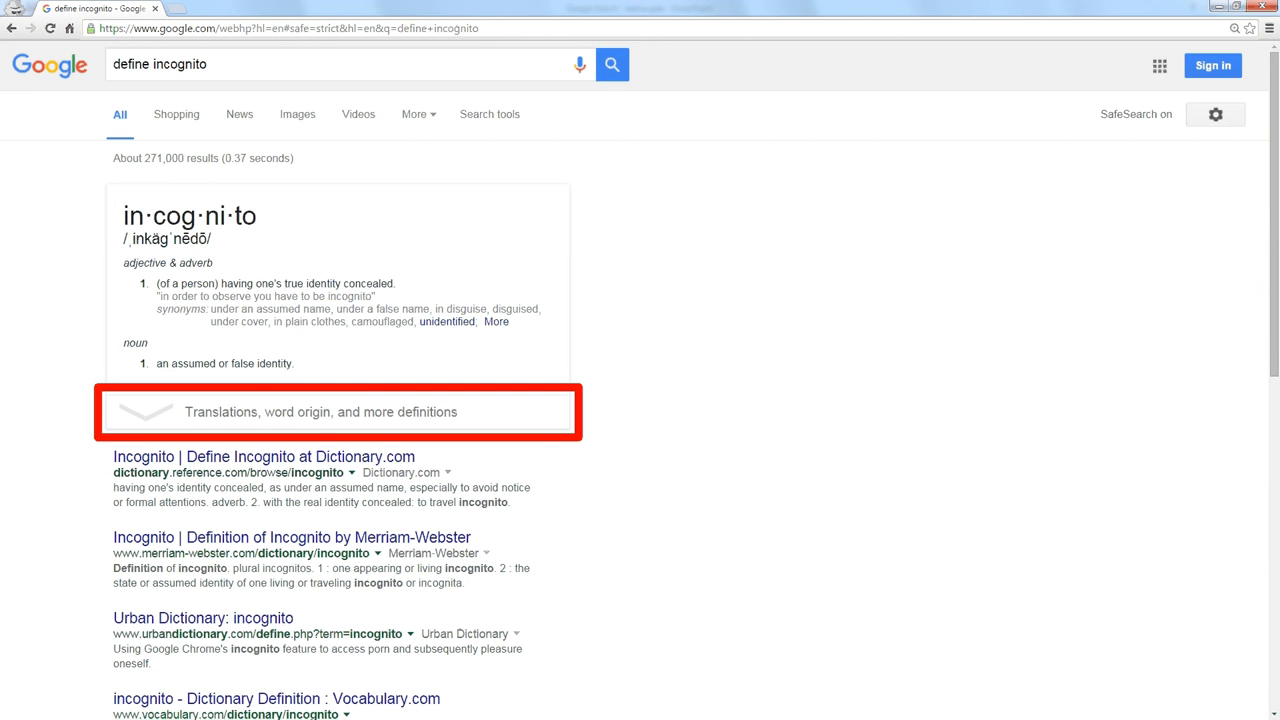
Expand 'Translations, word origin, and more definitions' on the incognito definition card.
click(318, 411)
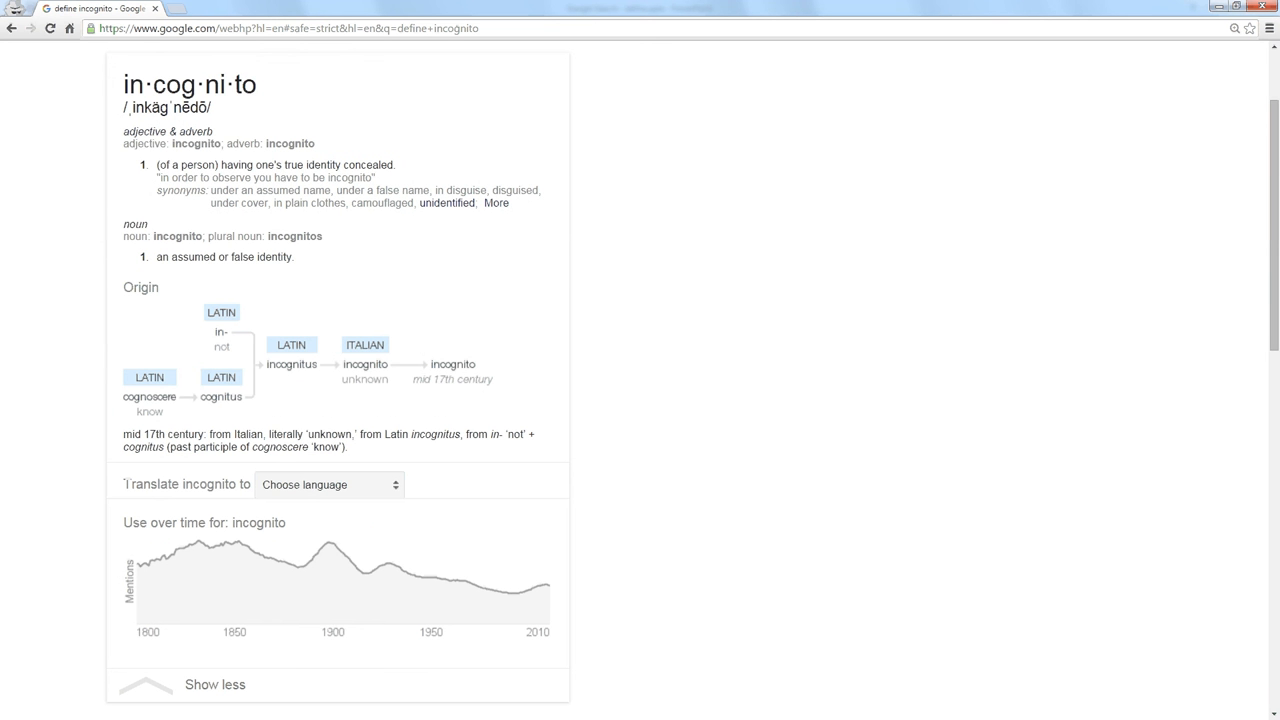